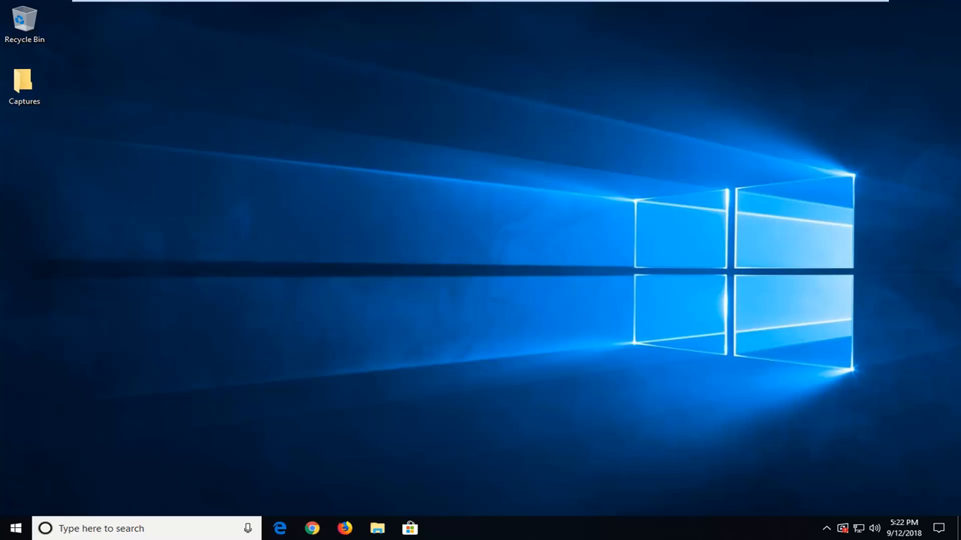
{"action": "mouse_move", "coordinate": [4, 431]}
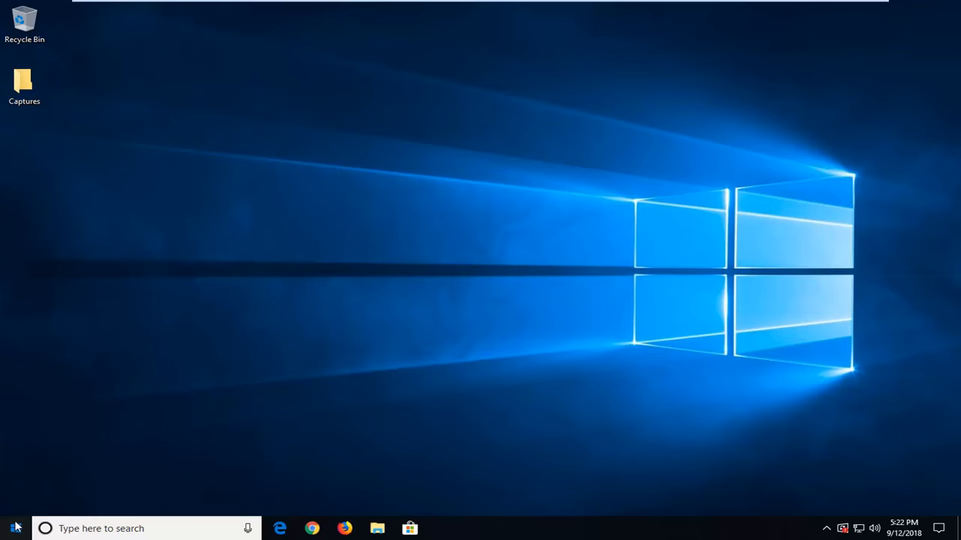
- Search the Start menu for "settings" to surface the Settings app
{"action": "left_click", "coordinate": [11, 527]}
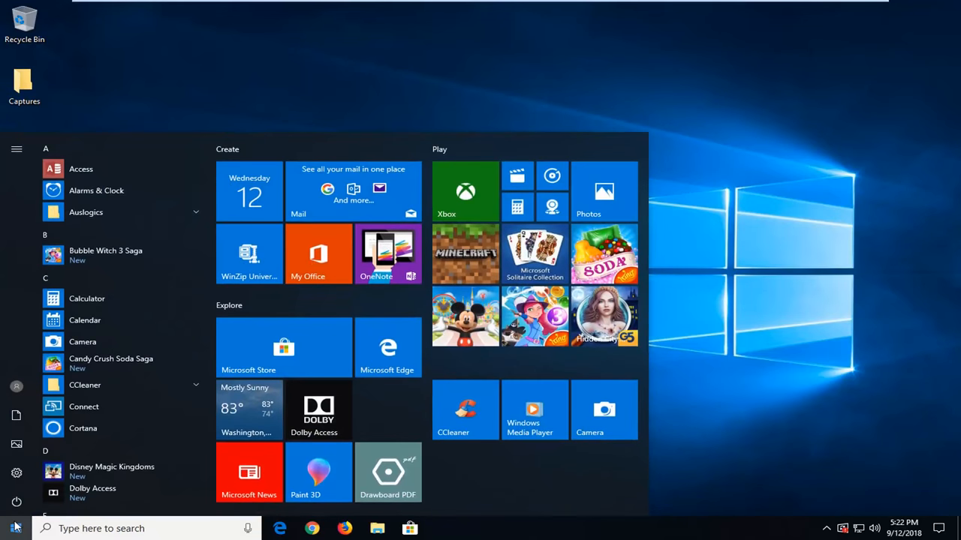
{"action": "type", "text": "settings"}
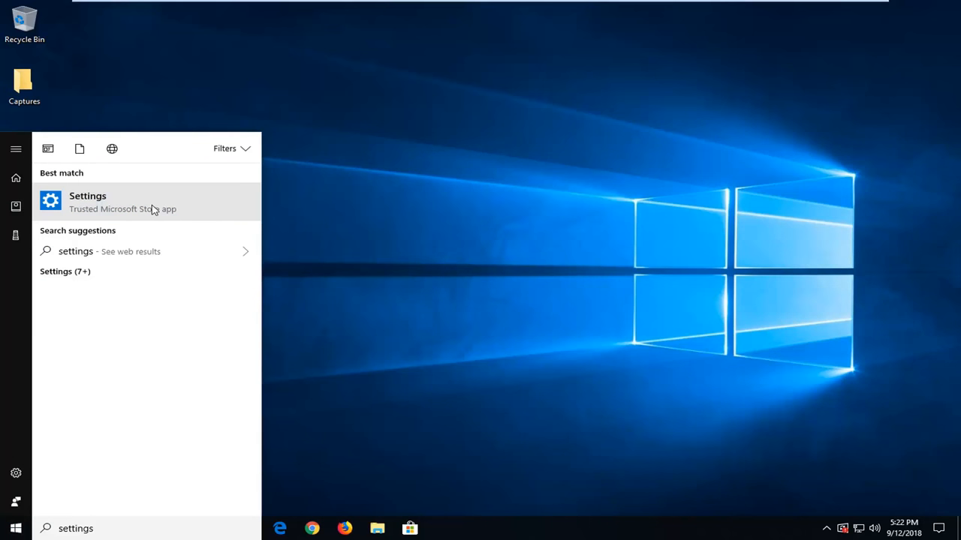
{"action": "mouse_move", "coordinate": [152, 206]}
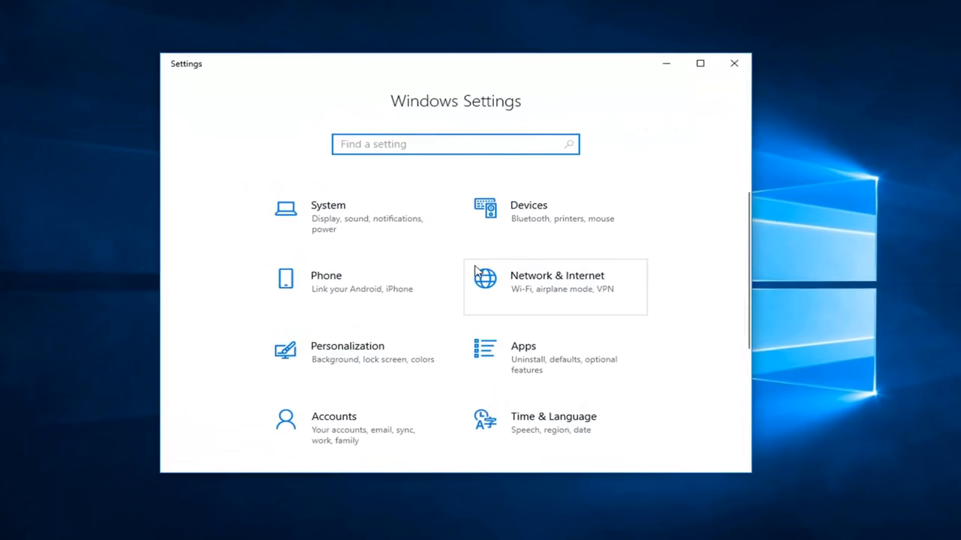
- Go to Accounts > Sync your settings in Windows Settings
{"action": "scroll", "scroll_direction": "down", "scroll_amount": 3}
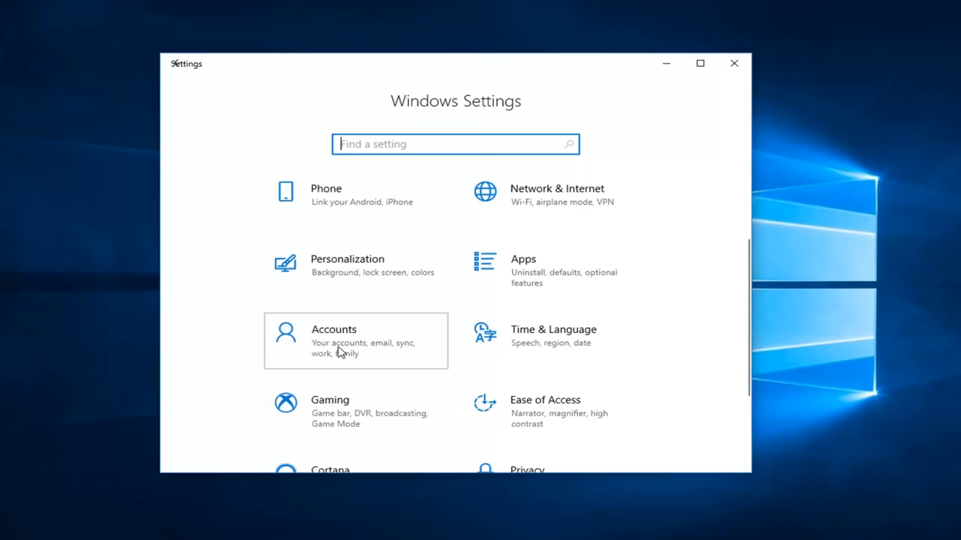
{"action": "mouse_move", "coordinate": [155, 345]}
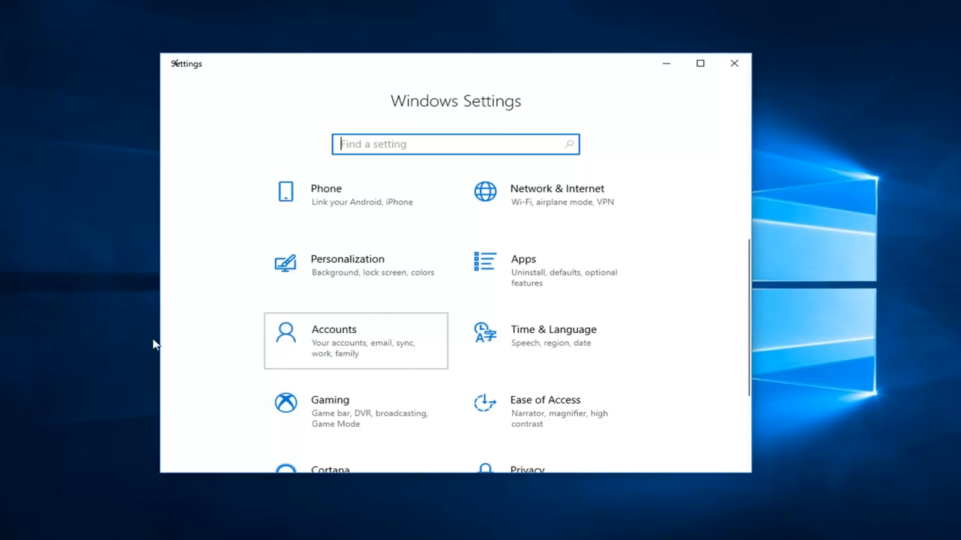
{"action": "left_click", "coordinate": [355, 341]}
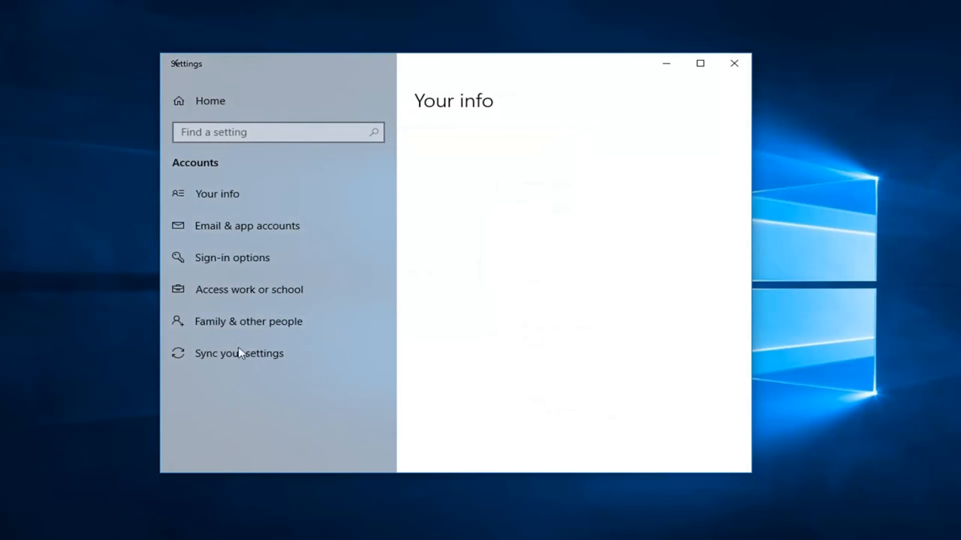
{"action": "mouse_move", "coordinate": [269, 363]}
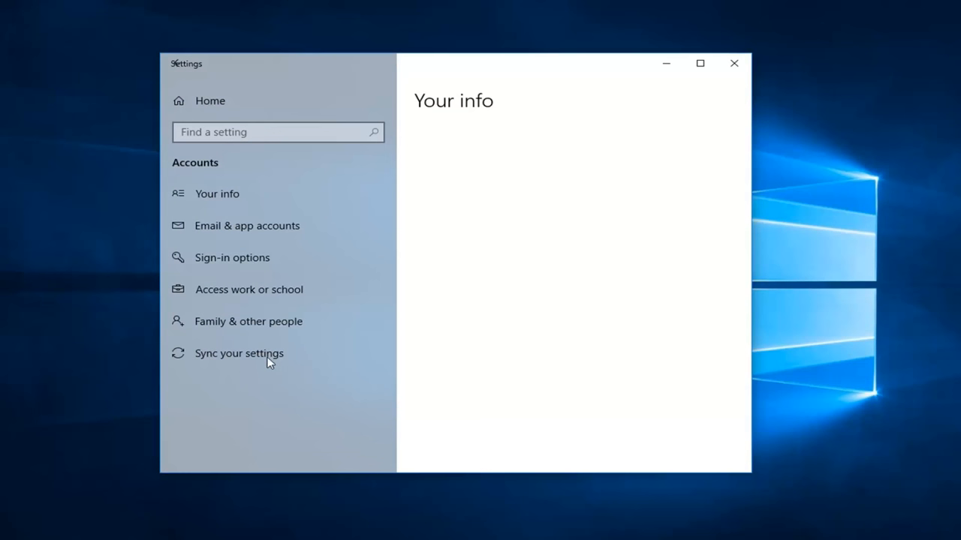
{"action": "mouse_move", "coordinate": [269, 363]}
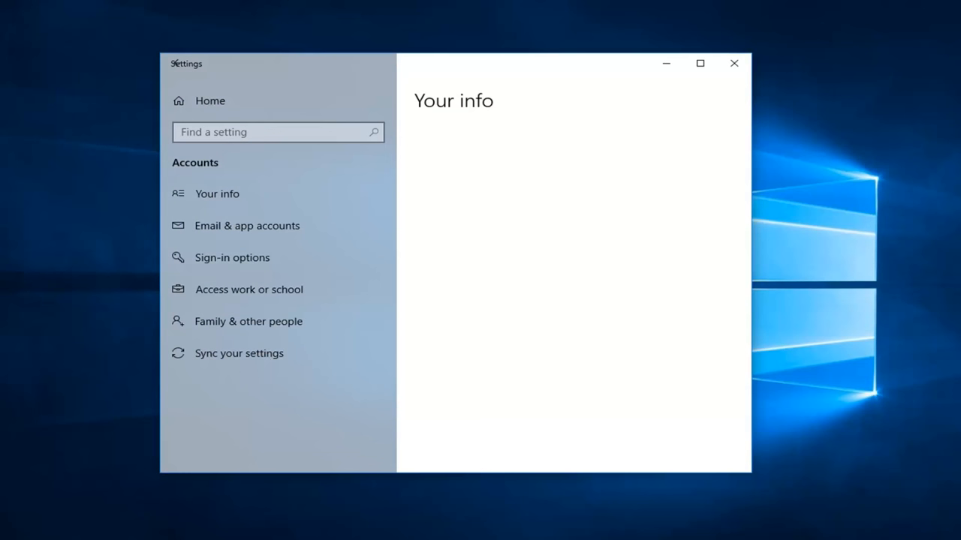
{"action": "left_click", "coordinate": [238, 352]}
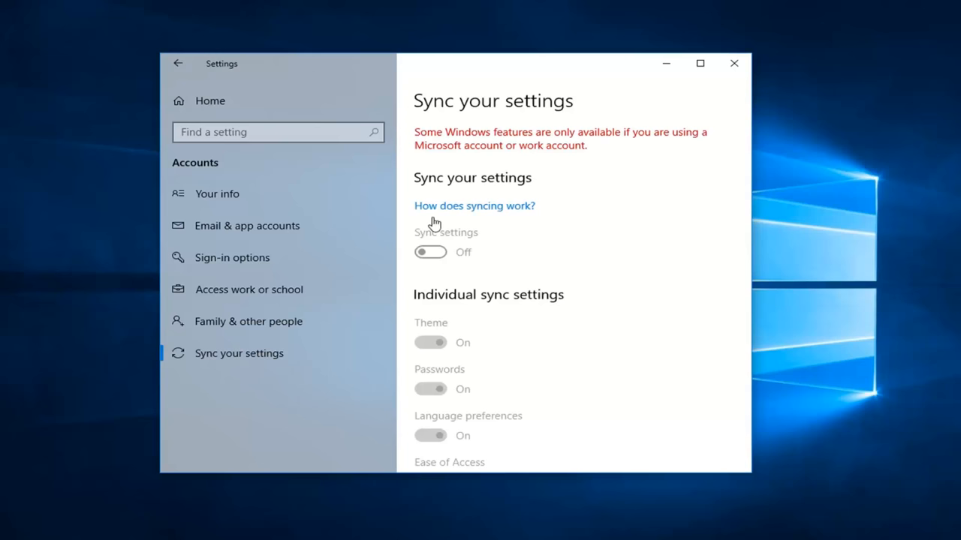
{"action": "mouse_move", "coordinate": [604, 191]}
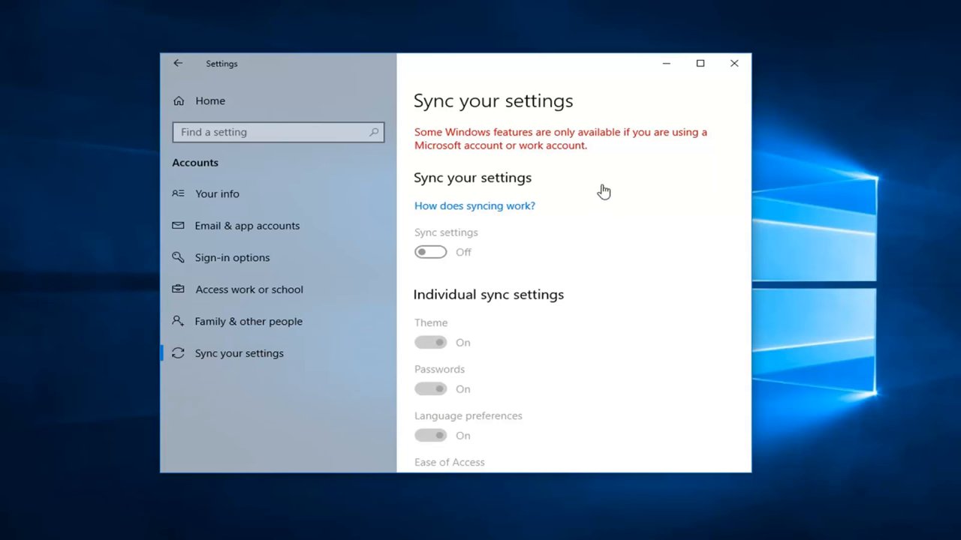
{"action": "mouse_move", "coordinate": [424, 258]}
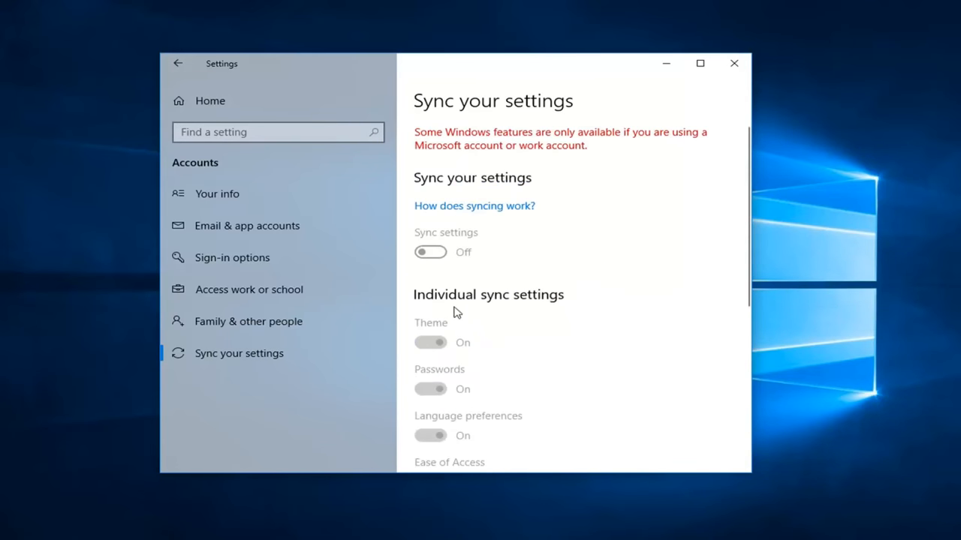
{"action": "mouse_move", "coordinate": [451, 303]}
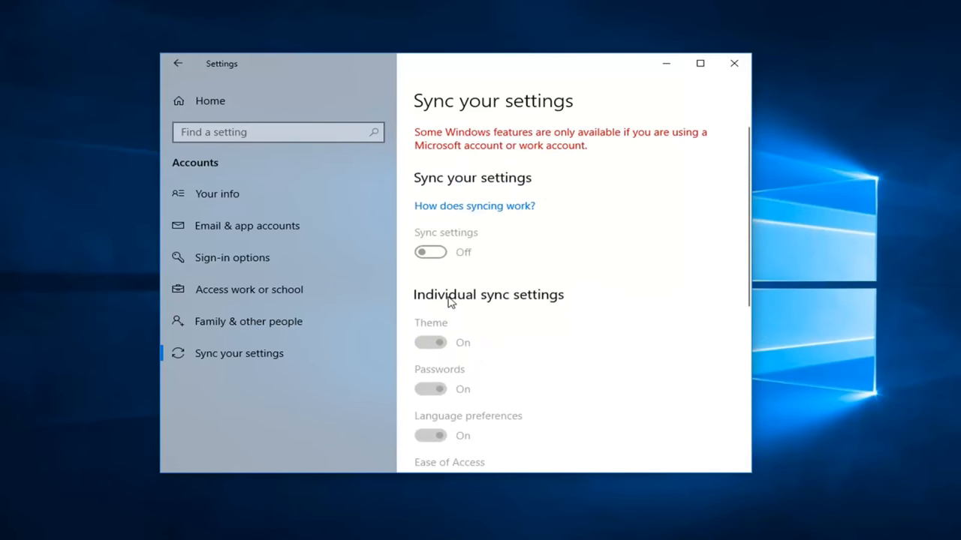
{"action": "mouse_move", "coordinate": [437, 298]}
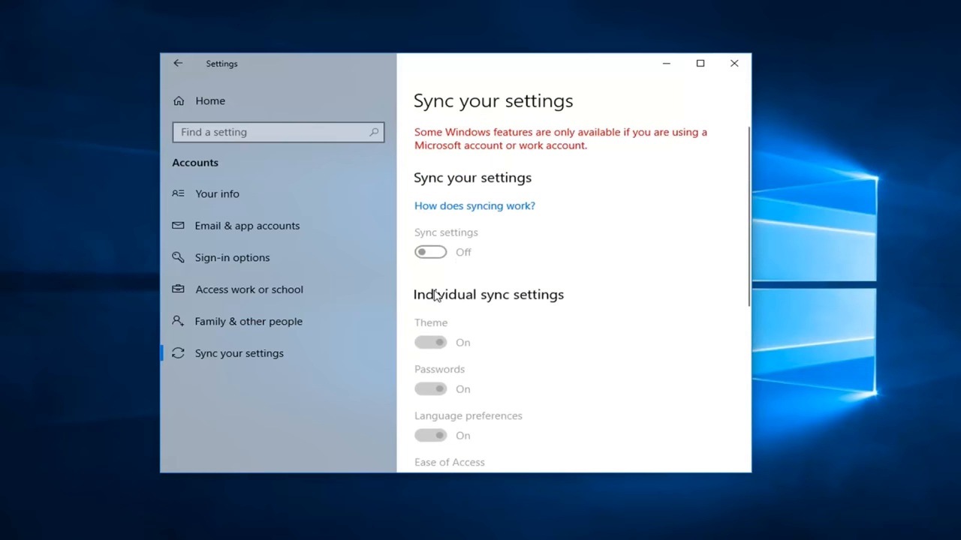
{"action": "mouse_move", "coordinate": [487, 135]}
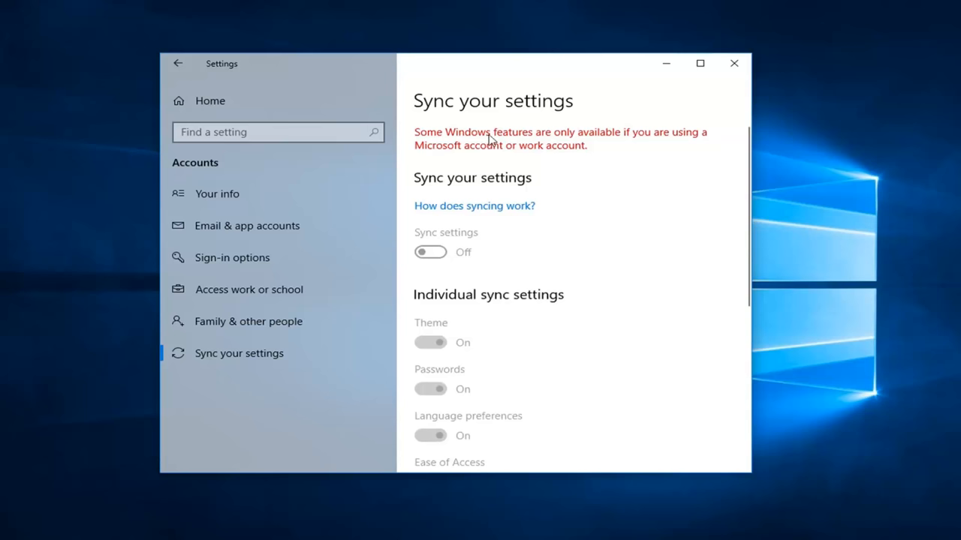
{"action": "mouse_move", "coordinate": [502, 147]}
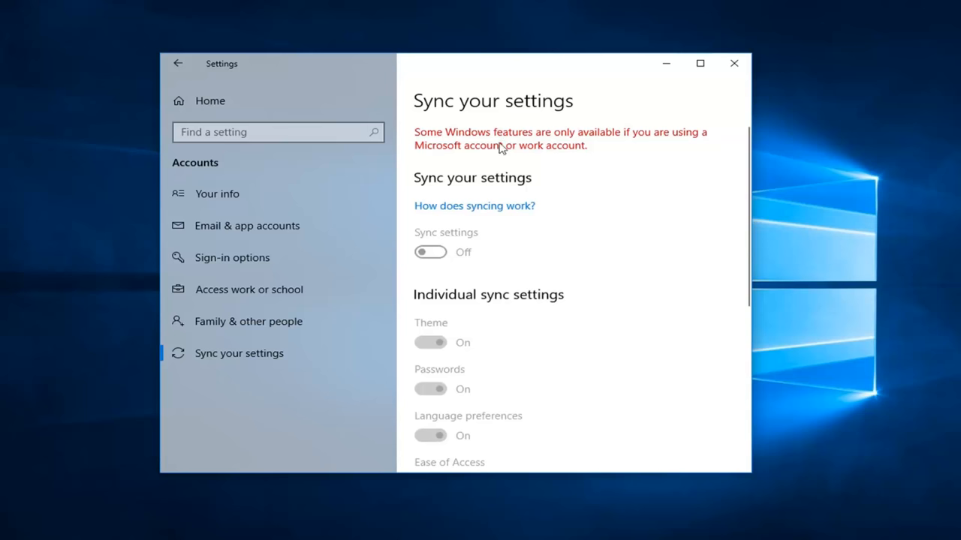
{"action": "mouse_move", "coordinate": [484, 158]}
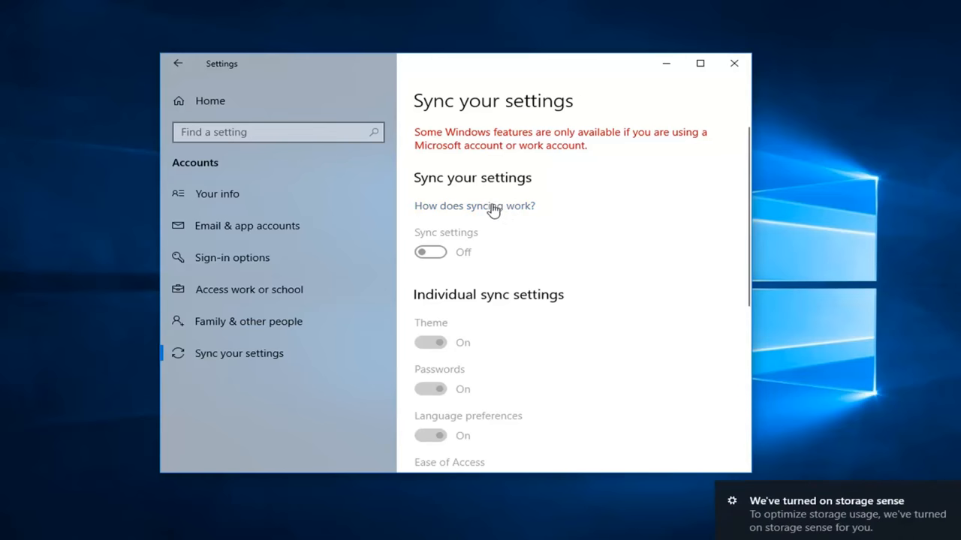
{"action": "scroll", "scroll_direction": "down", "scroll_amount": 3}
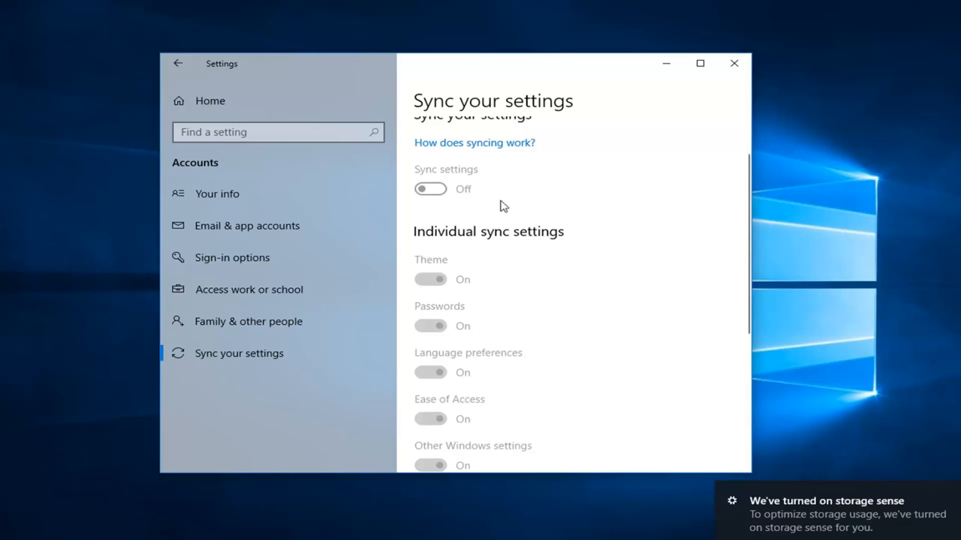
{"action": "mouse_move", "coordinate": [609, 292]}
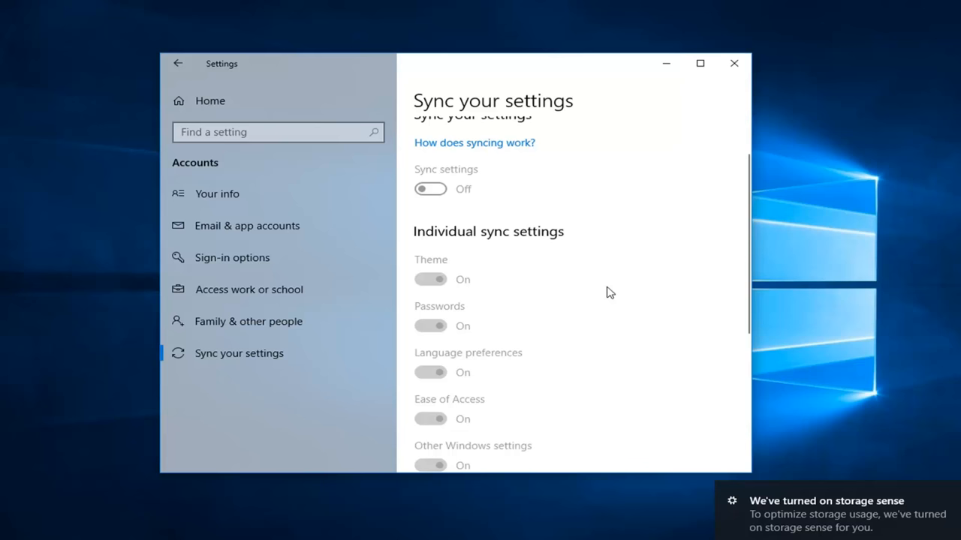
{"action": "scroll", "scroll_direction": "up", "scroll_amount": 3}
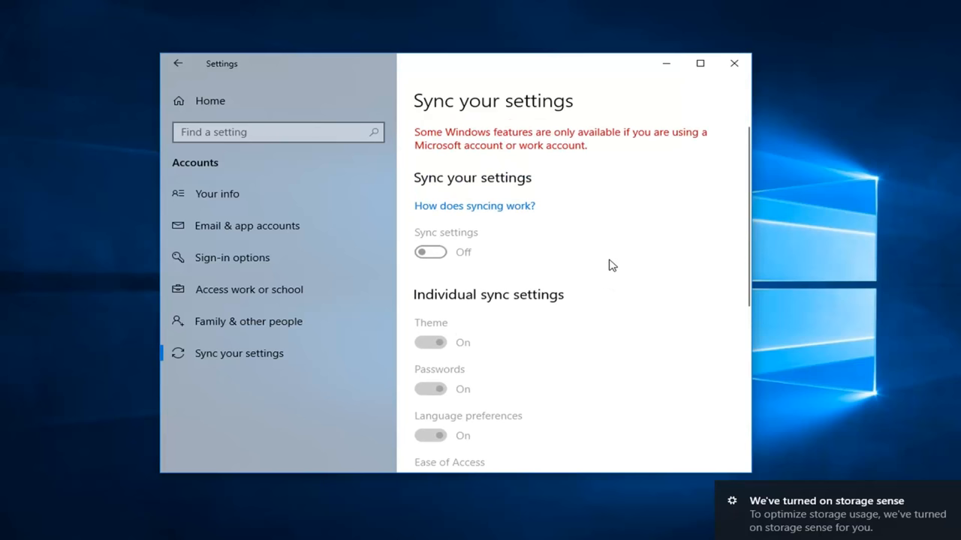